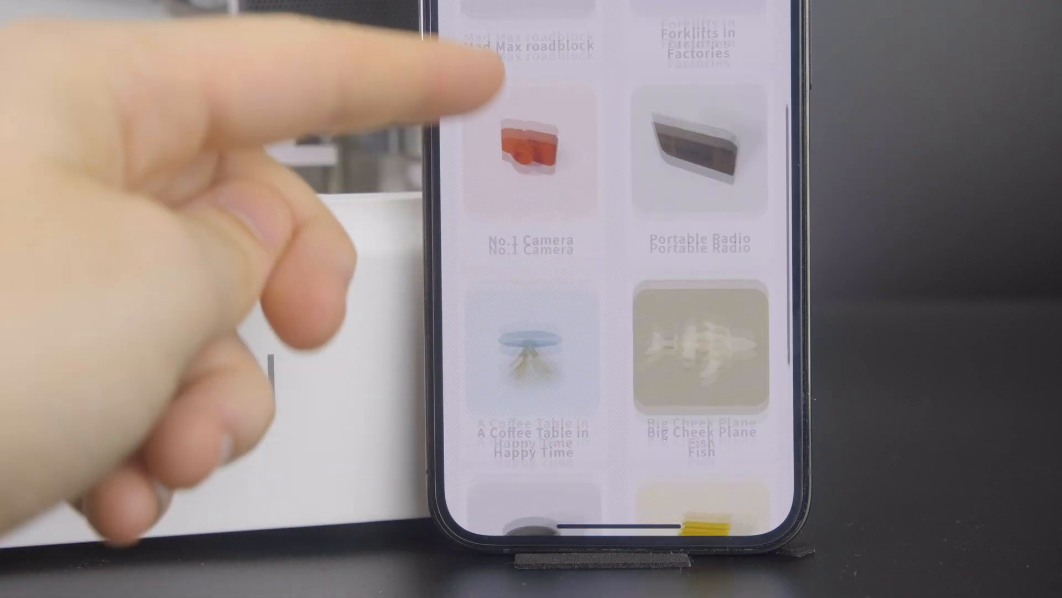
scroll("down", 3)
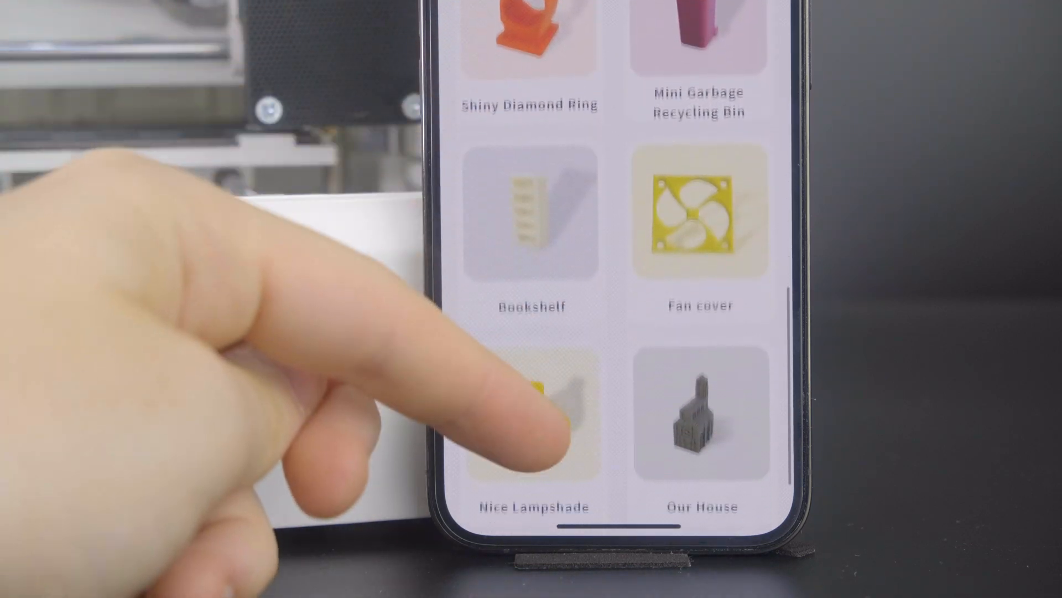